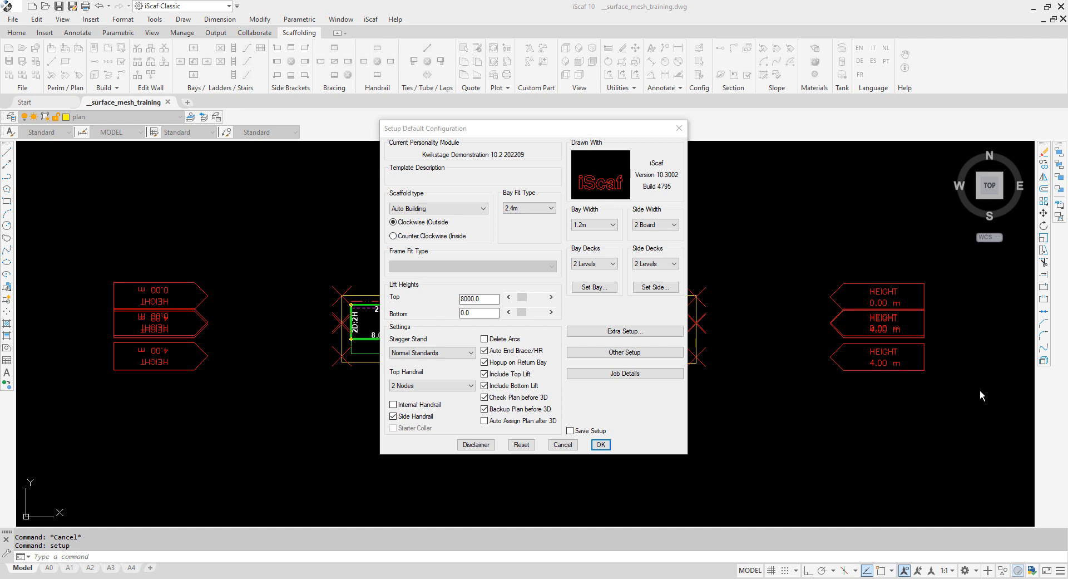
mouse_move(976, 387)
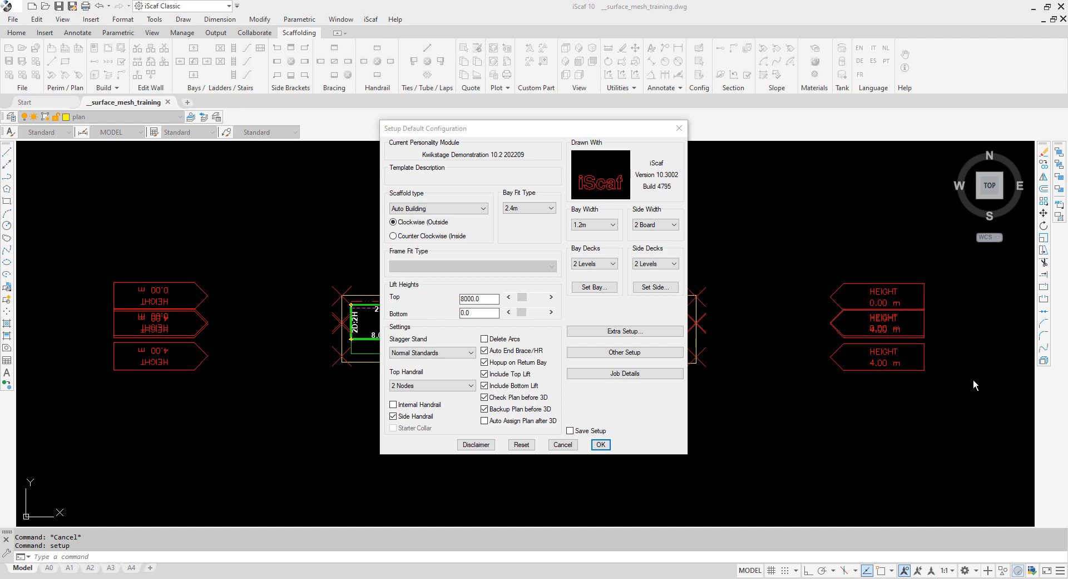
mouse_move(992, 385)
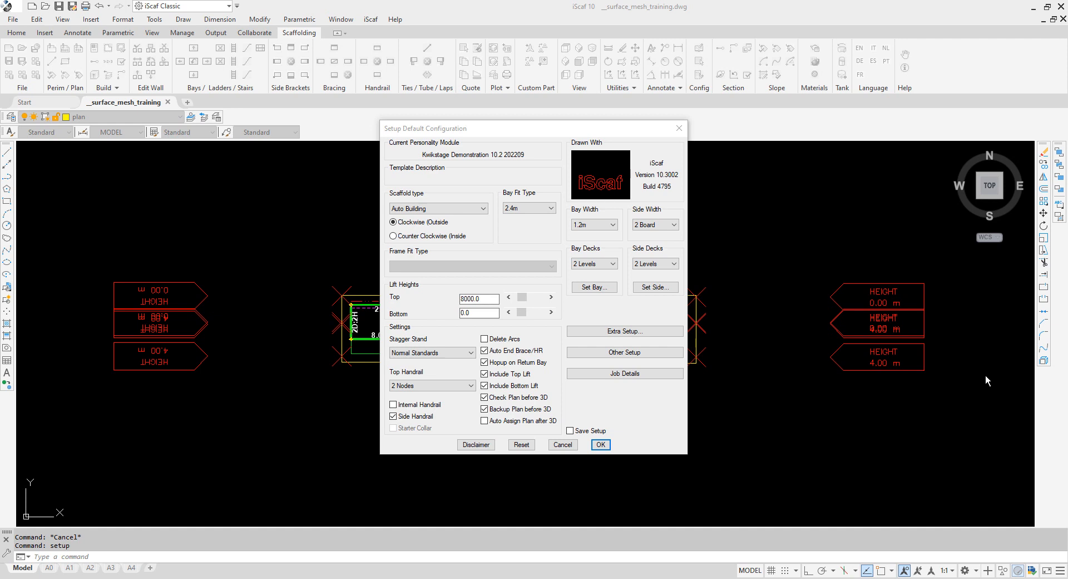
mouse_move(966, 381)
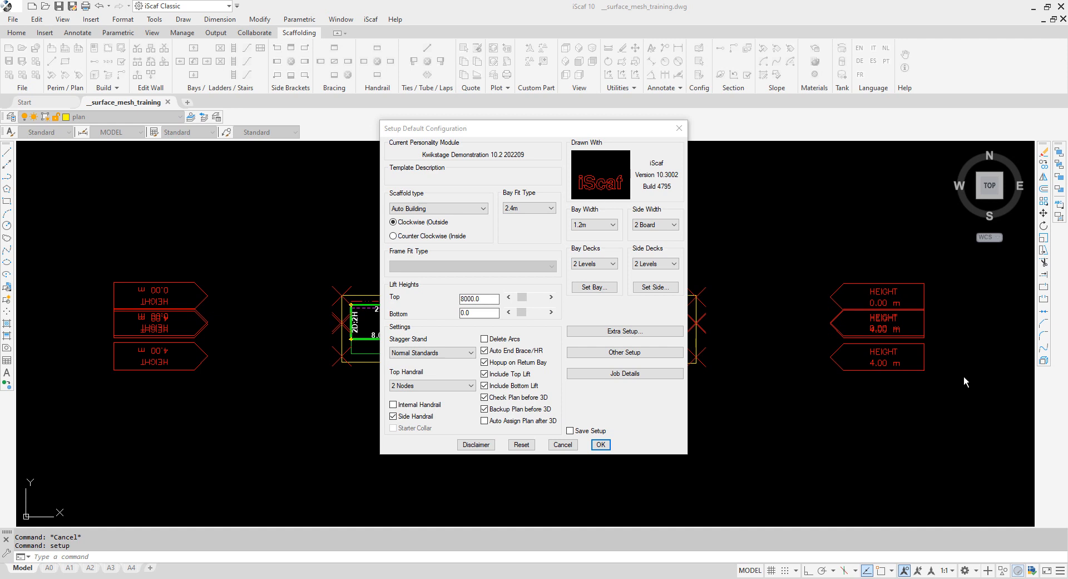
mouse_move(651, 392)
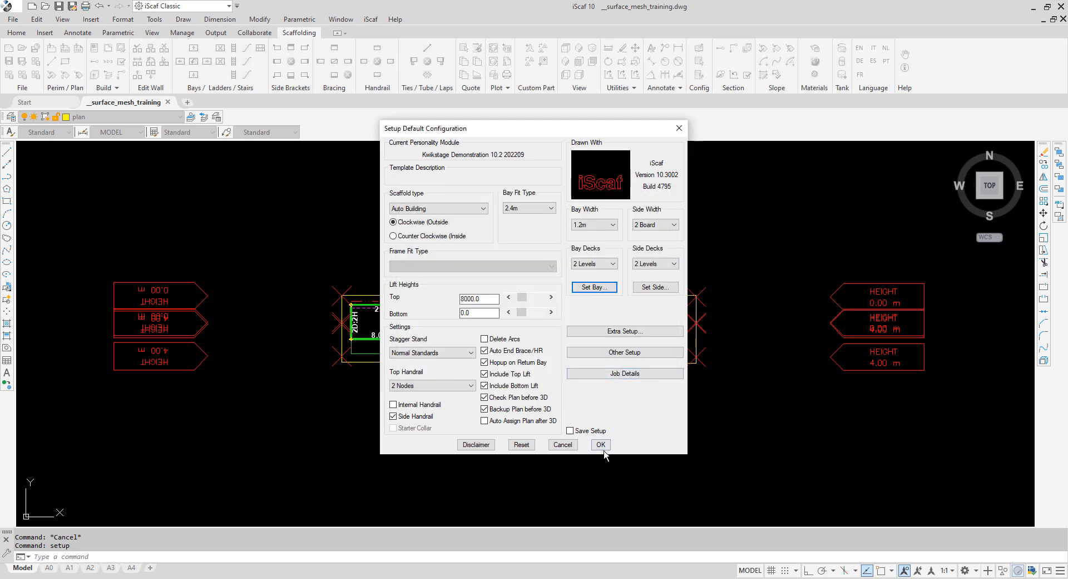
- Accept the setup defaults to generate the five-bay 2.4 m scaffold run at 1.2 m width
left_click(599, 444)
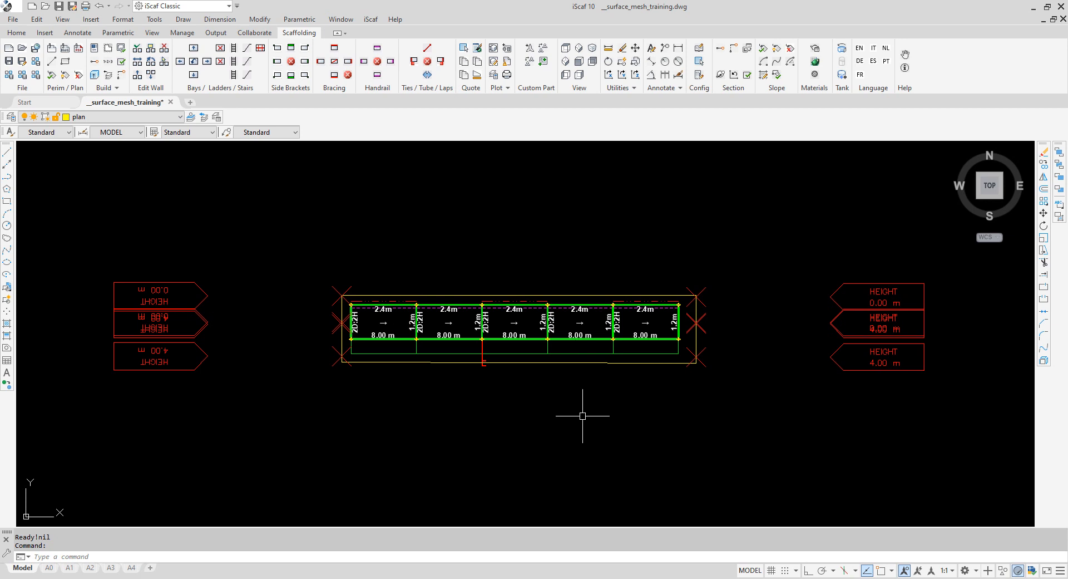
mouse_move(557, 372)
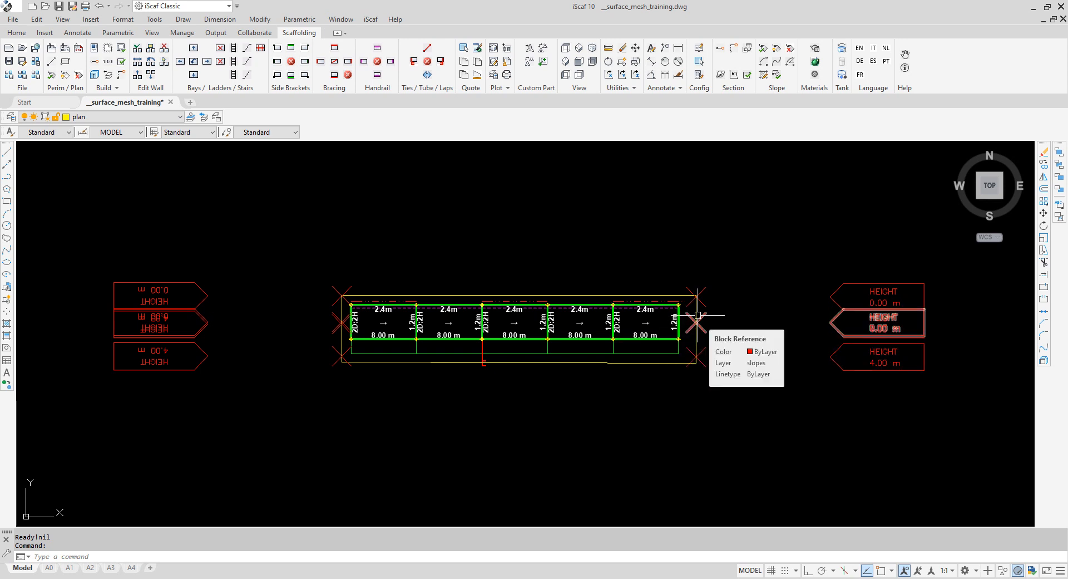
mouse_move(731, 301)
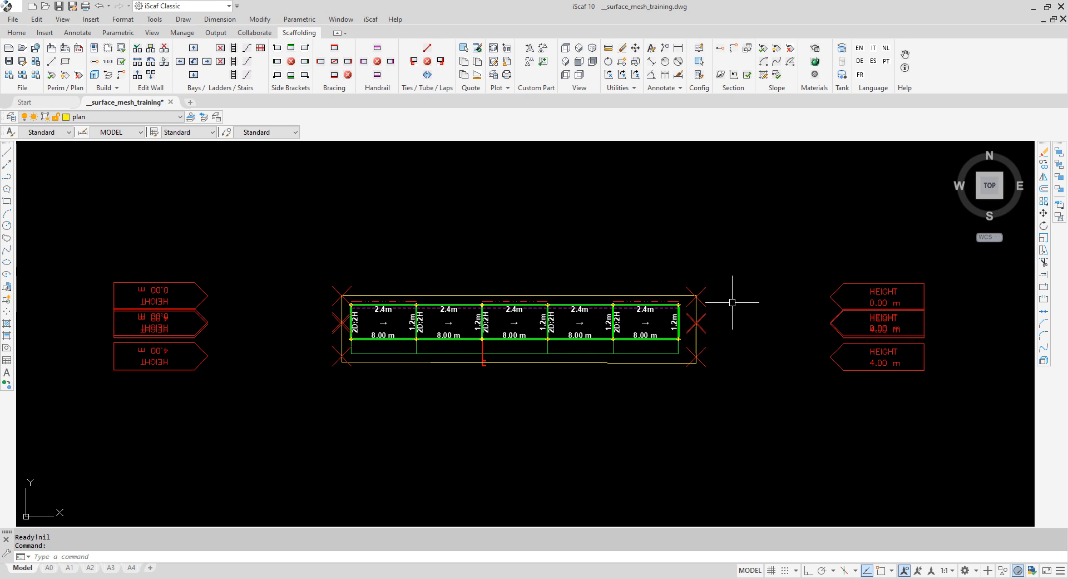
mouse_move(802, 296)
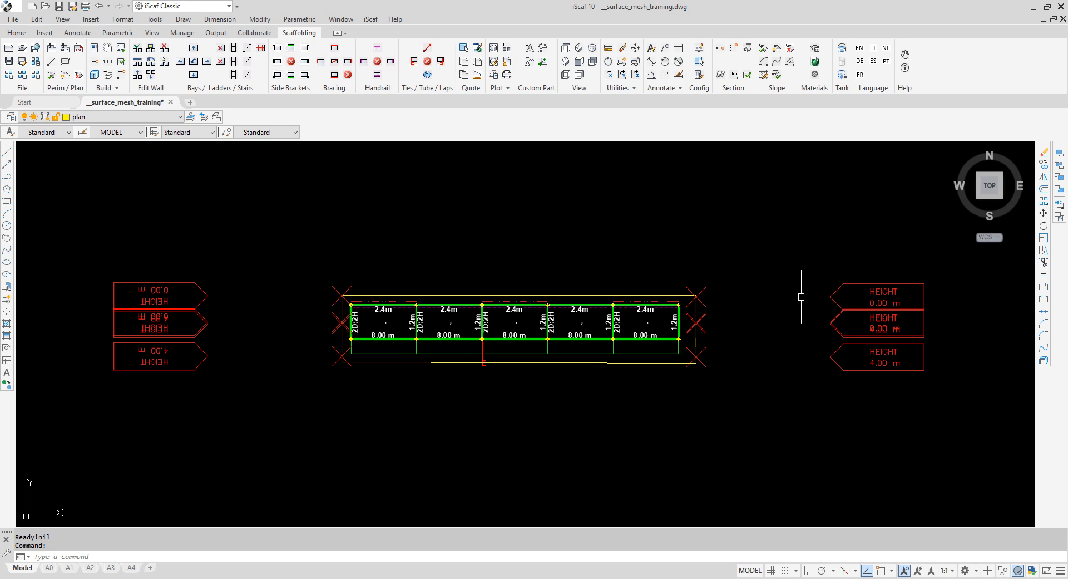
mouse_move(795, 296)
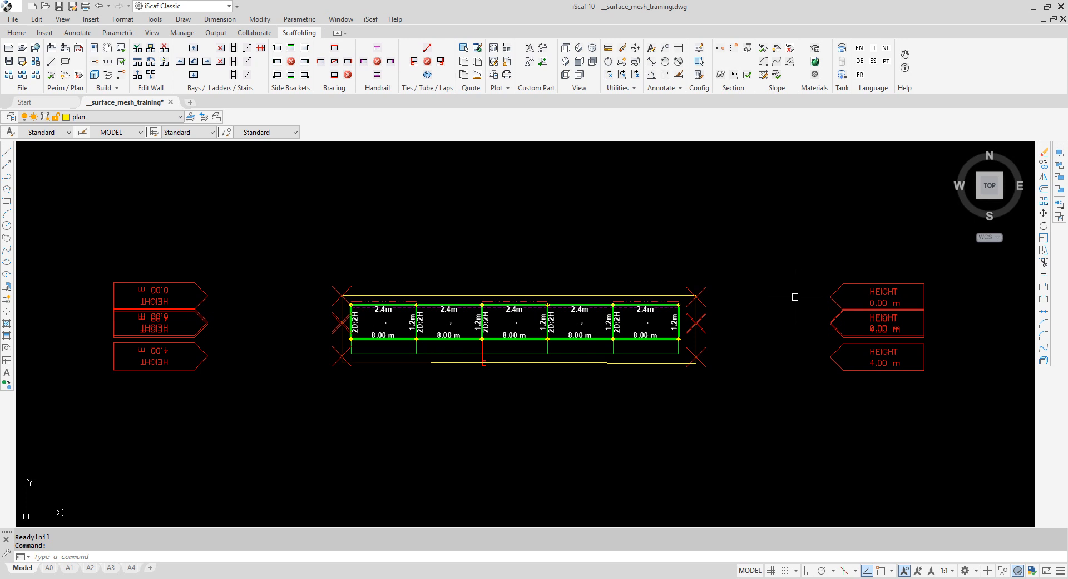
mouse_move(748, 305)
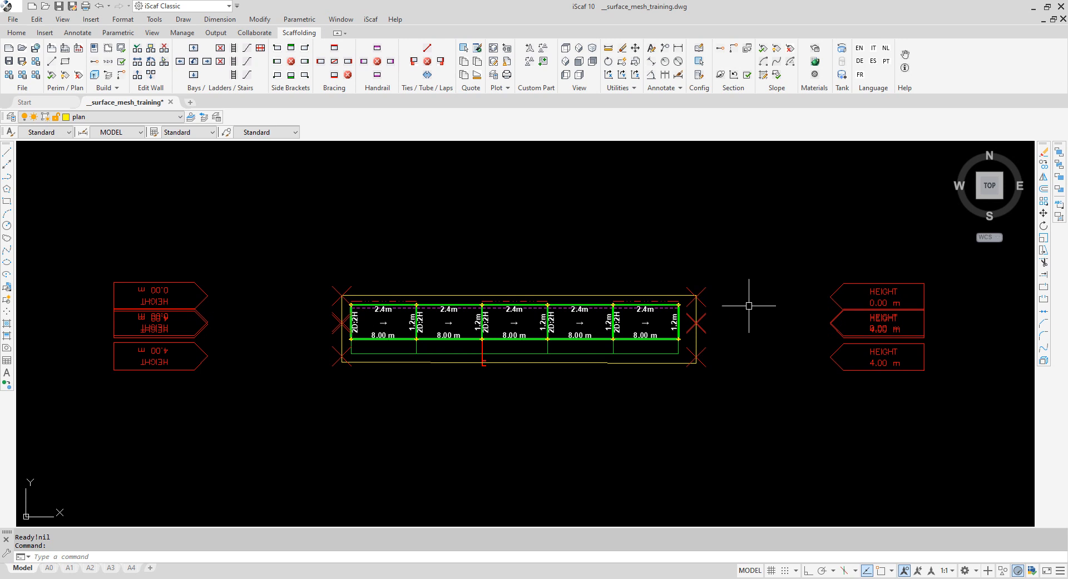
mouse_move(776, 297)
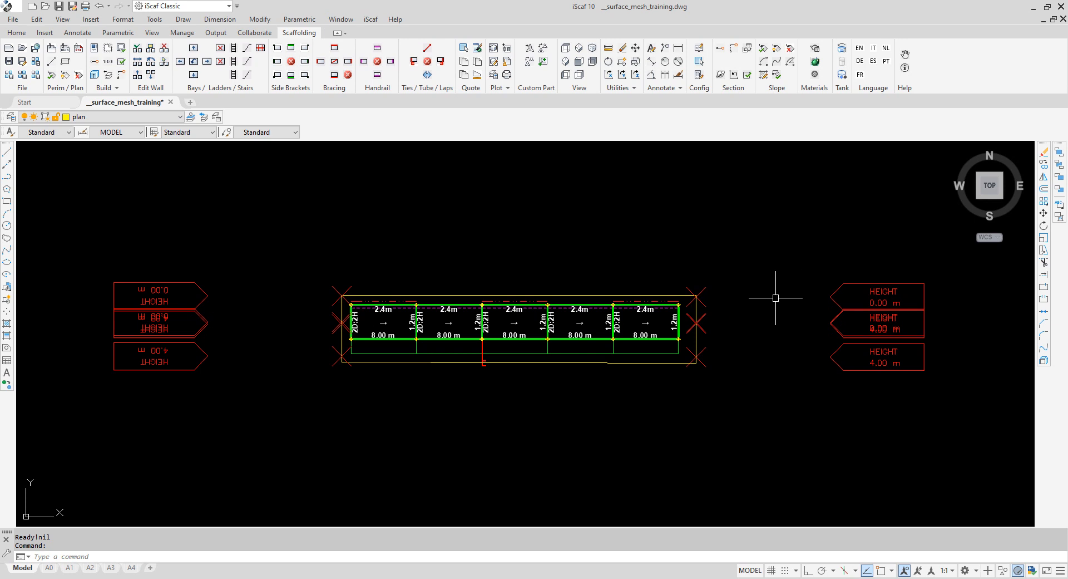
mouse_move(772, 295)
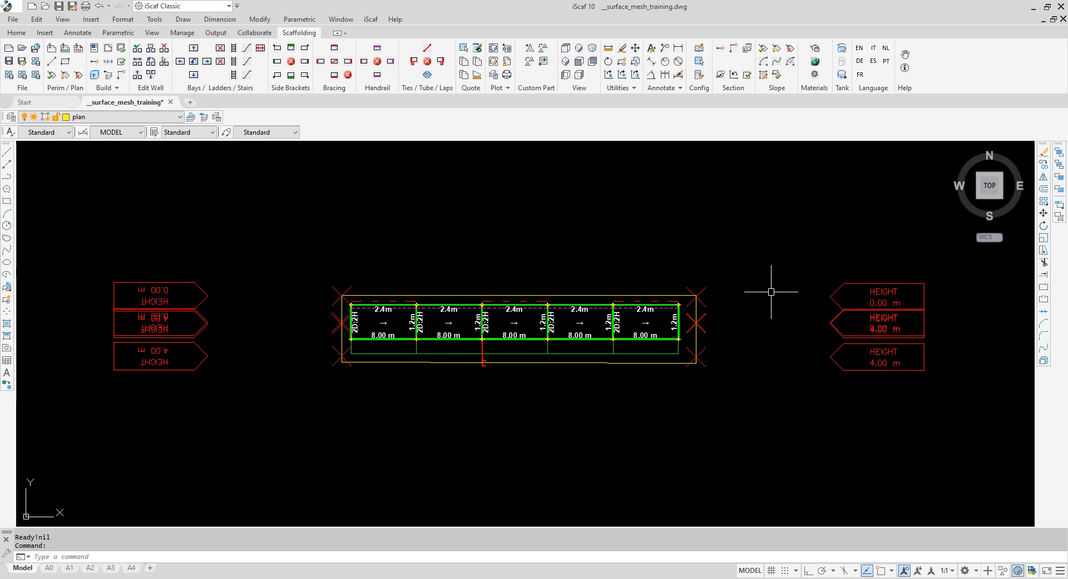
mouse_move(758, 295)
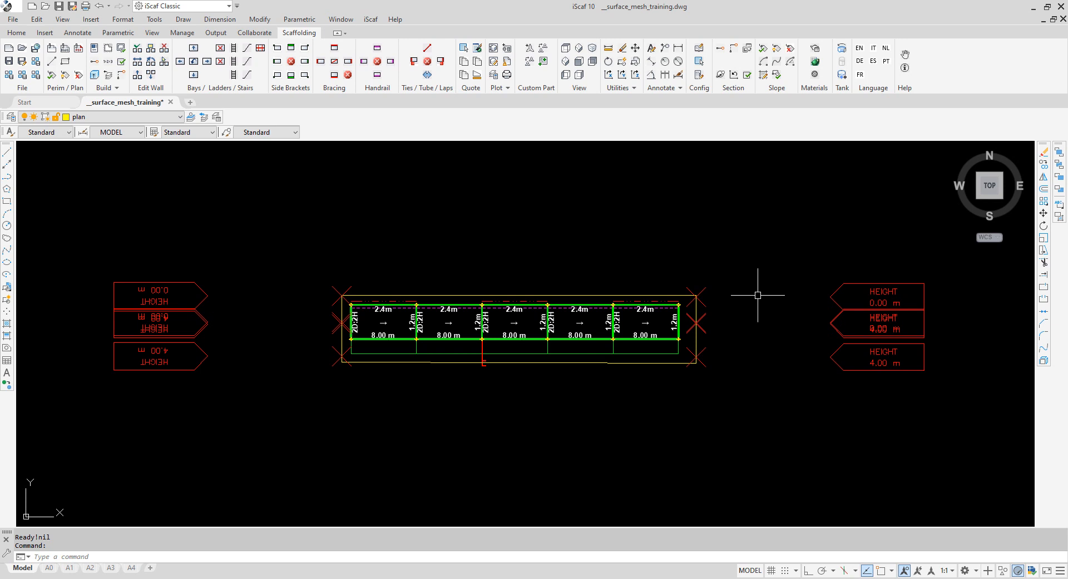
mouse_move(788, 296)
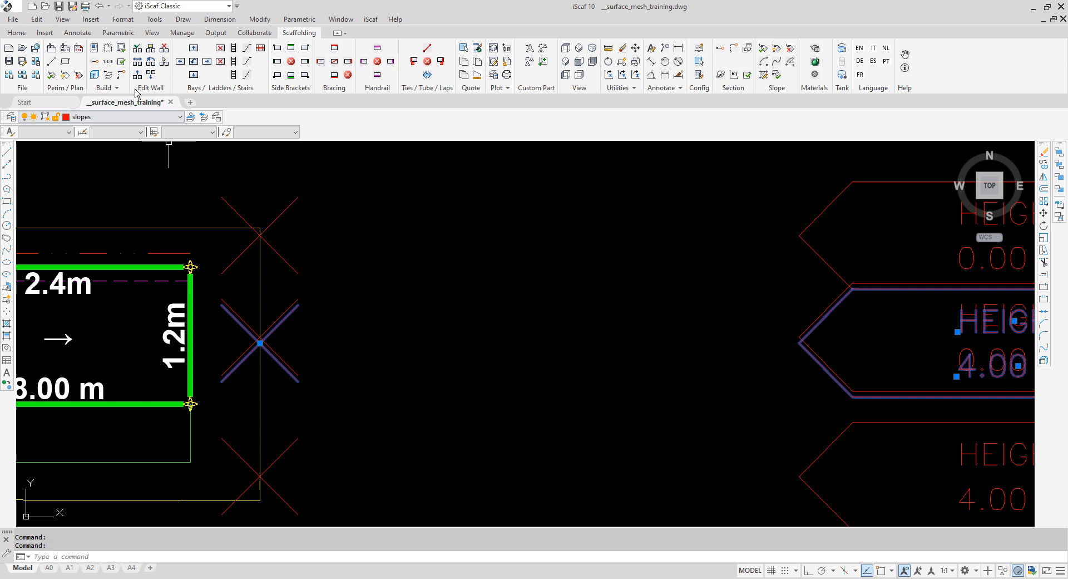
mouse_move(120, 47)
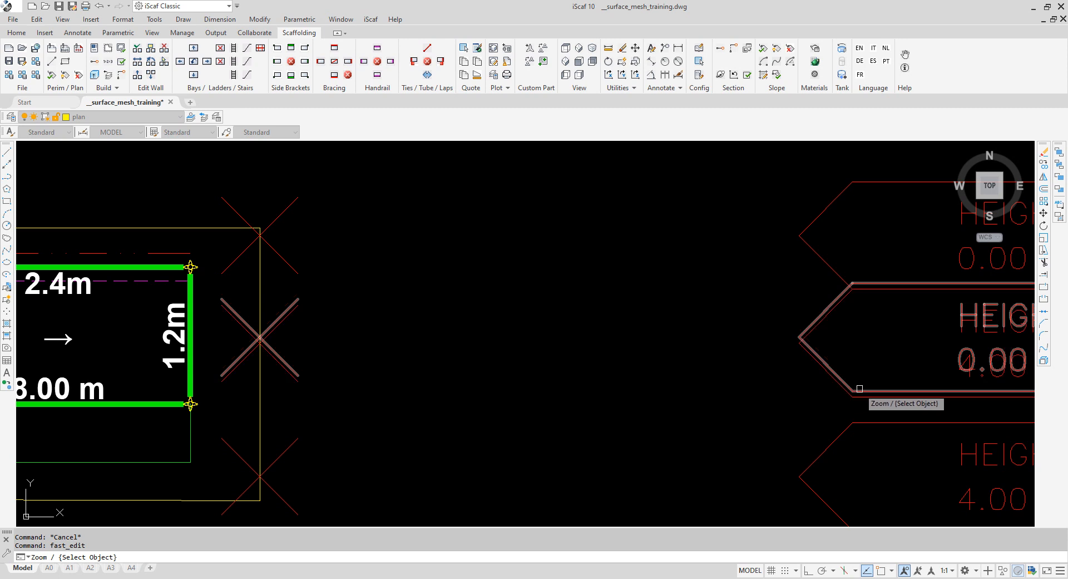
- Look at the middle slope tag's height editor and close it unchanged
right_click(860, 390)
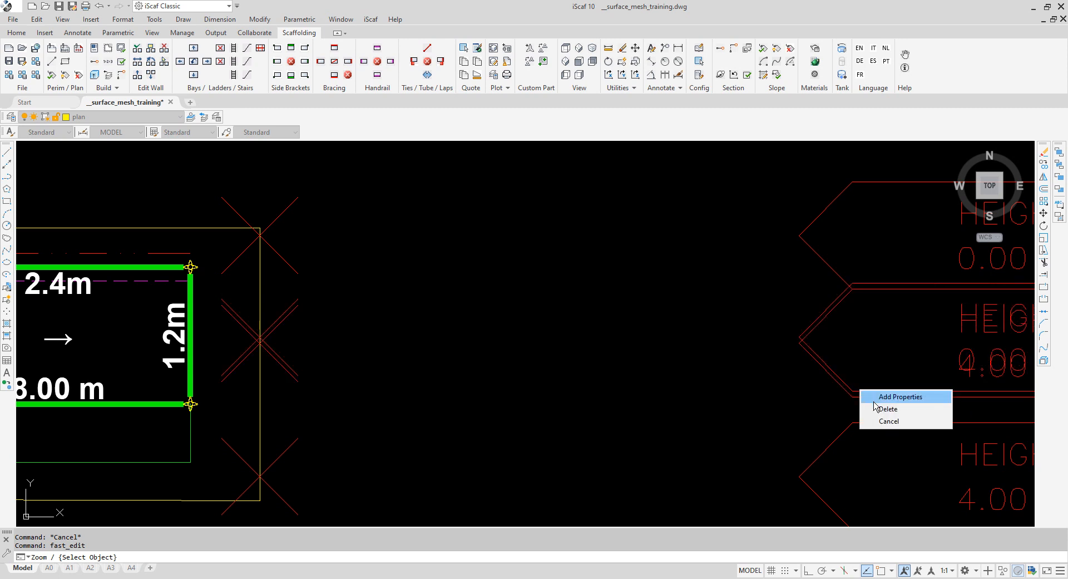
left_click(900, 397)
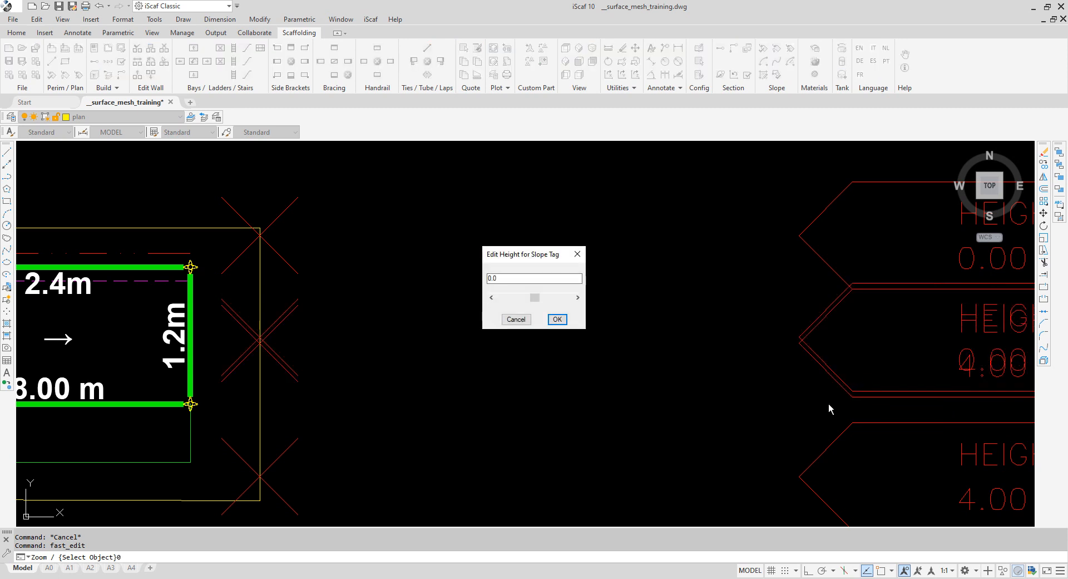
mouse_move(821, 309)
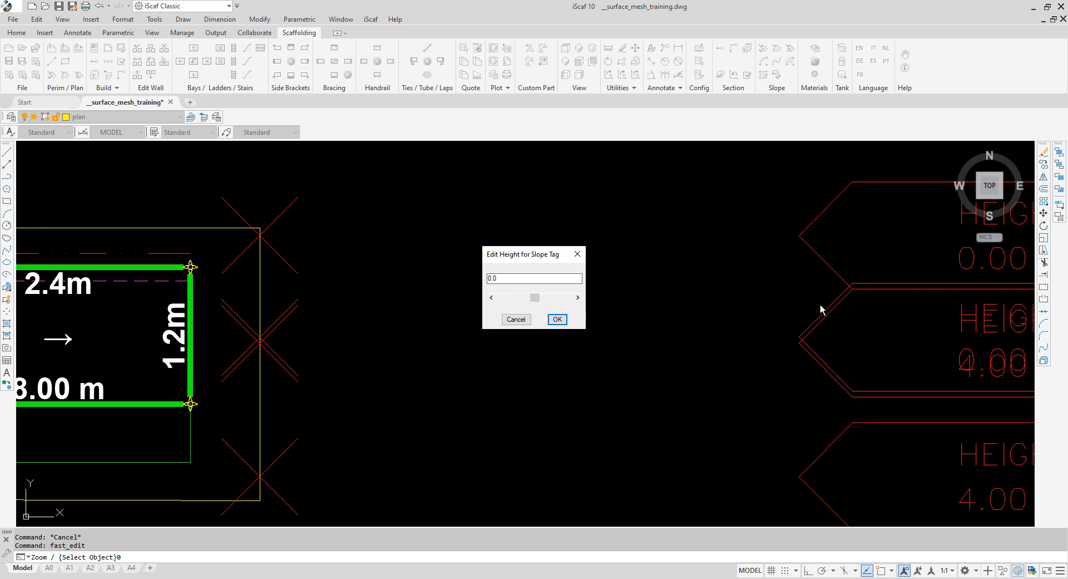
mouse_move(923, 283)
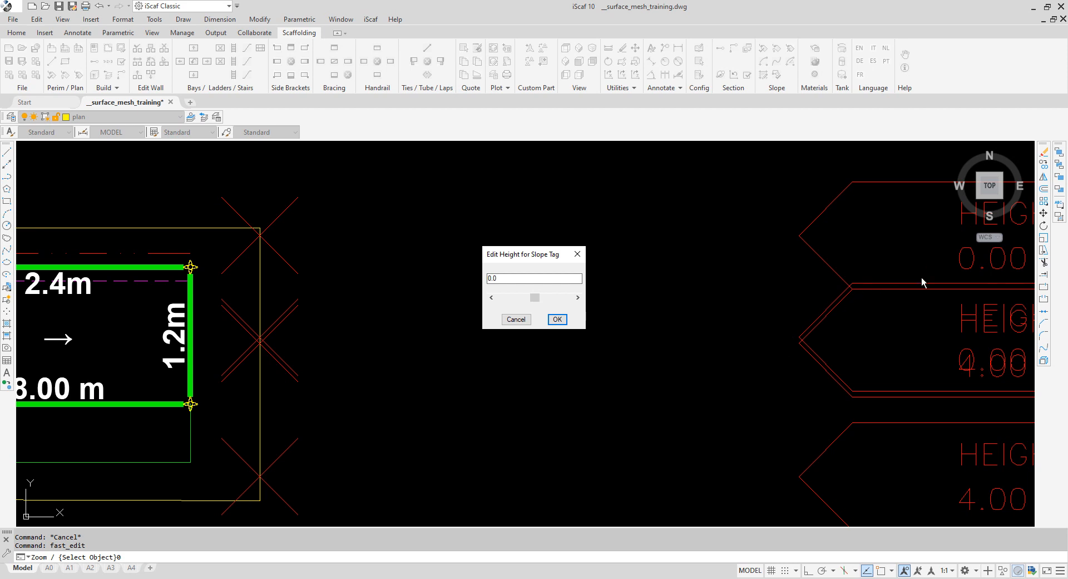
left_click(515, 319)
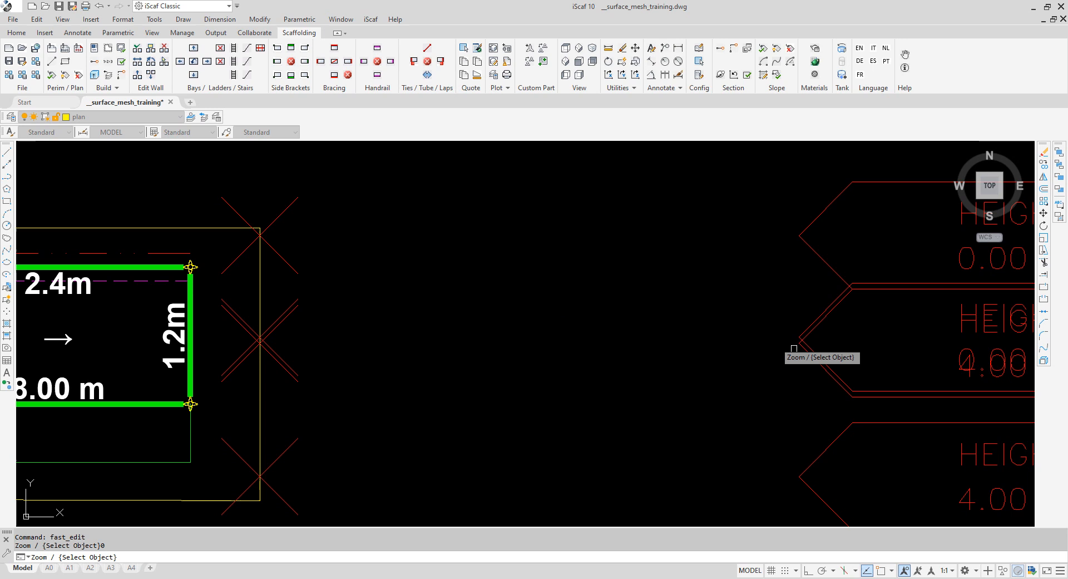
- Set the middle right-hand slope tag's height to 4000 mm
right_click(875, 399)
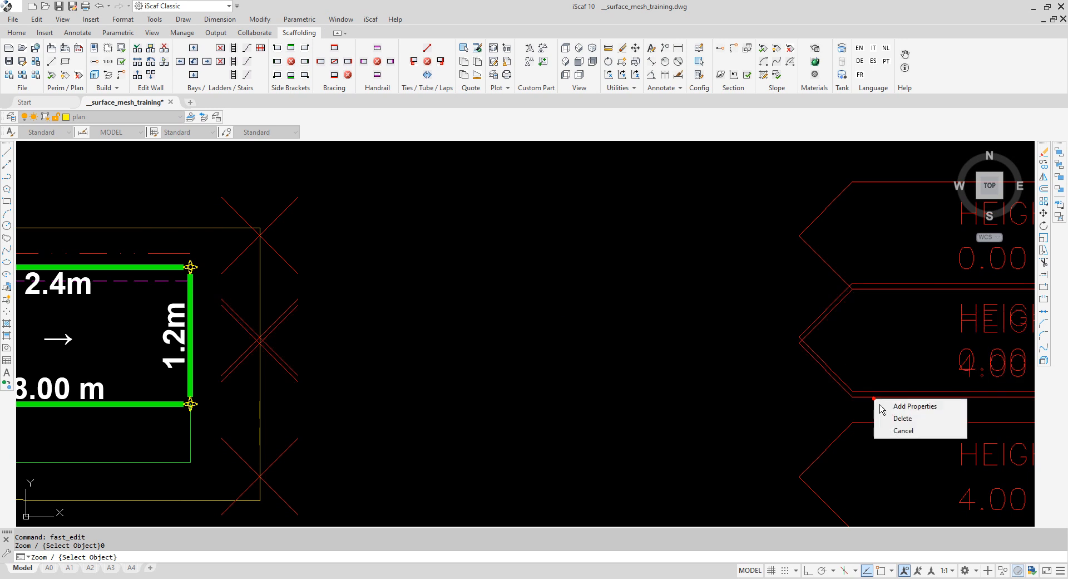
left_click(914, 405)
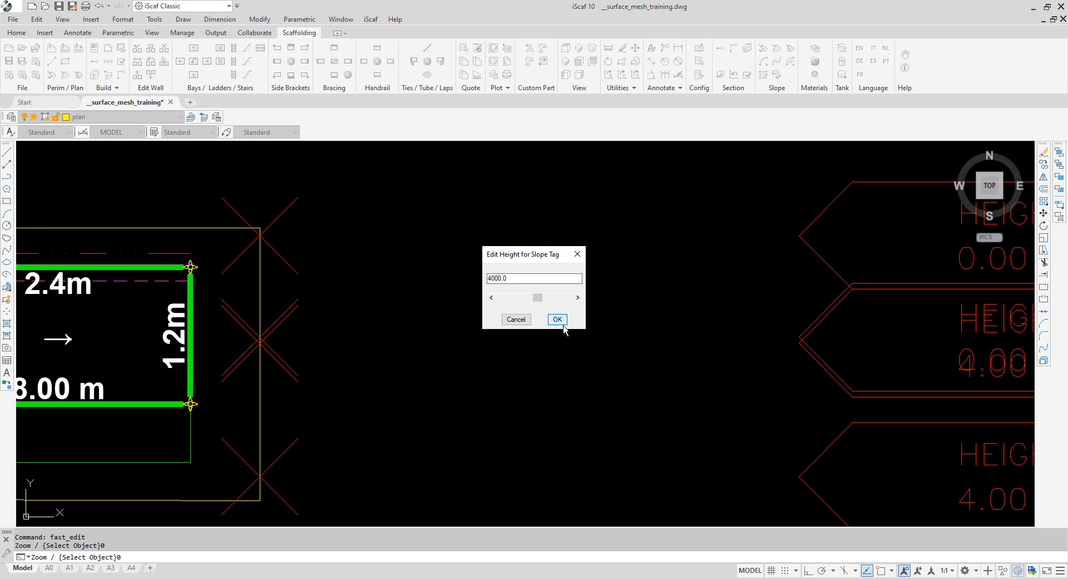
left_click(557, 320)
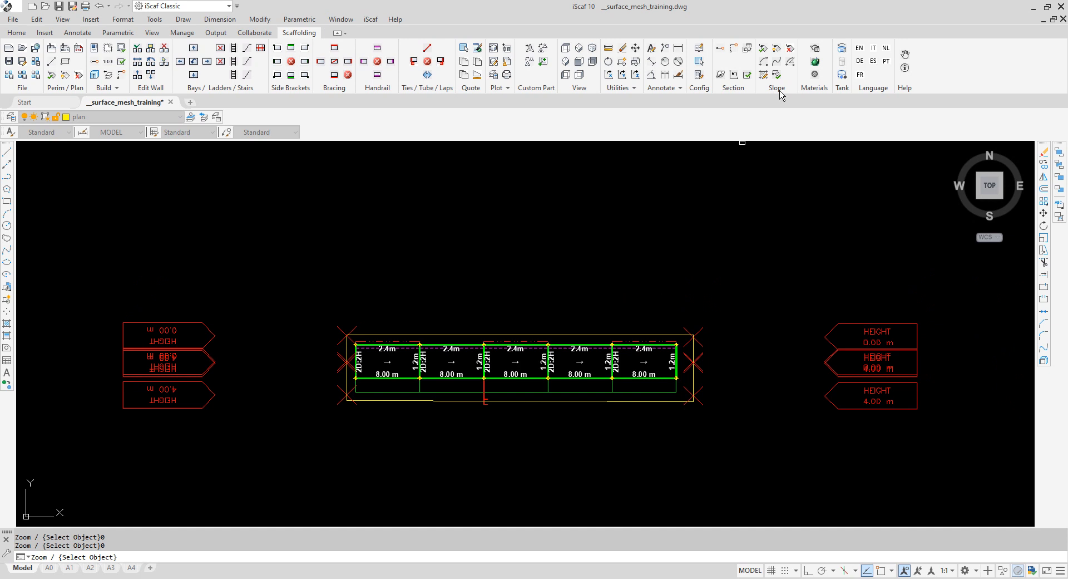
mouse_move(770, 89)
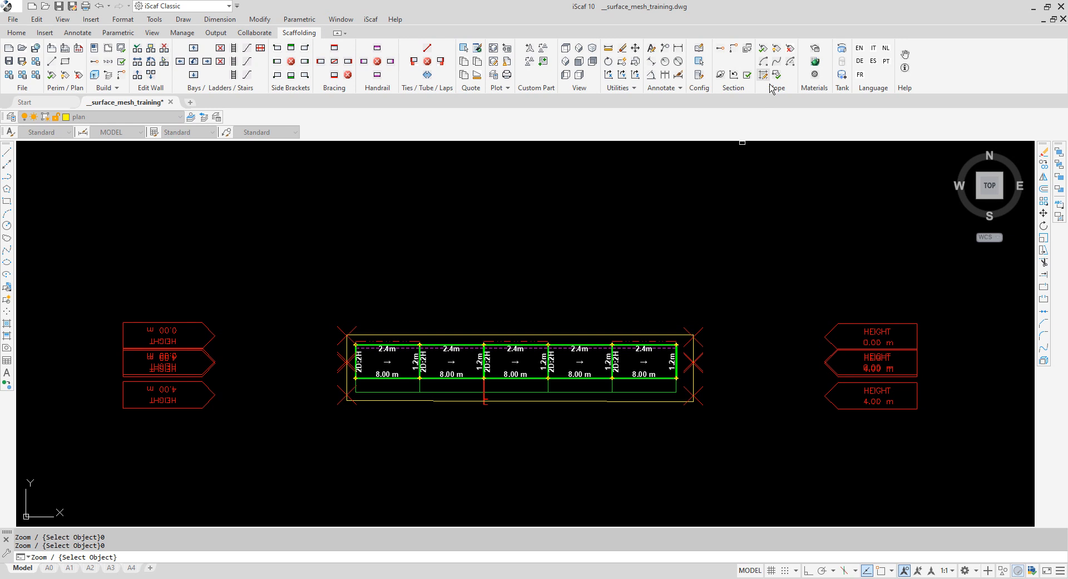
mouse_move(764, 75)
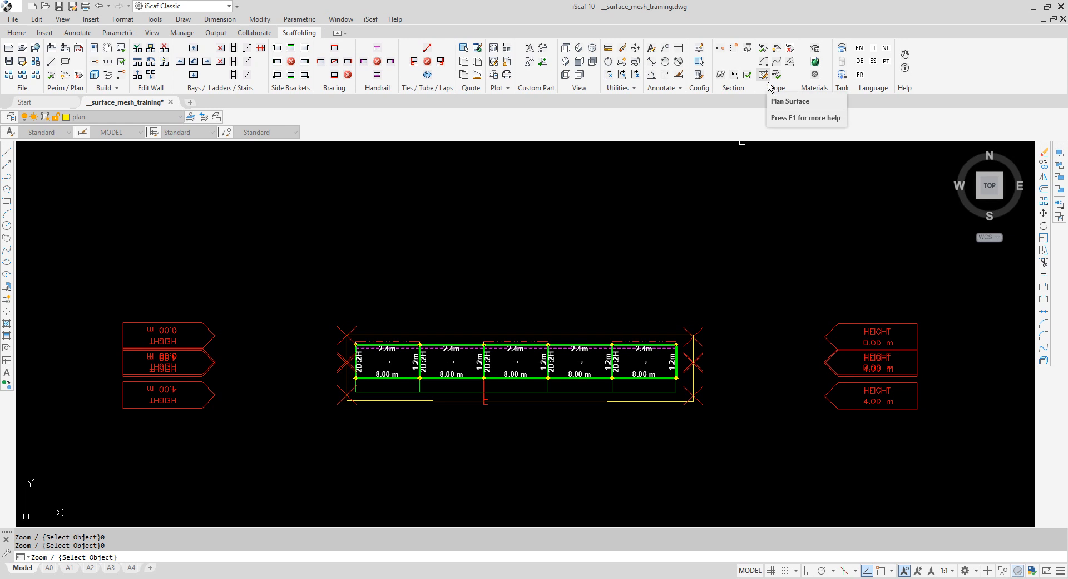
- Create the plan surface mesh from the slope tags and orbit to check its slope
left_click(763, 76)
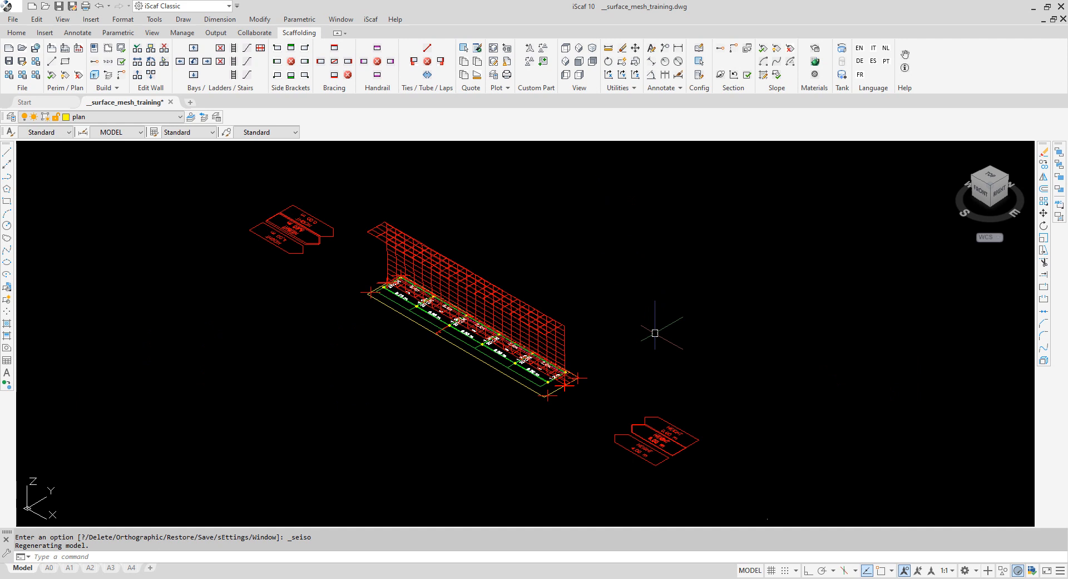
left_click_drag(661, 334, 582, 321)
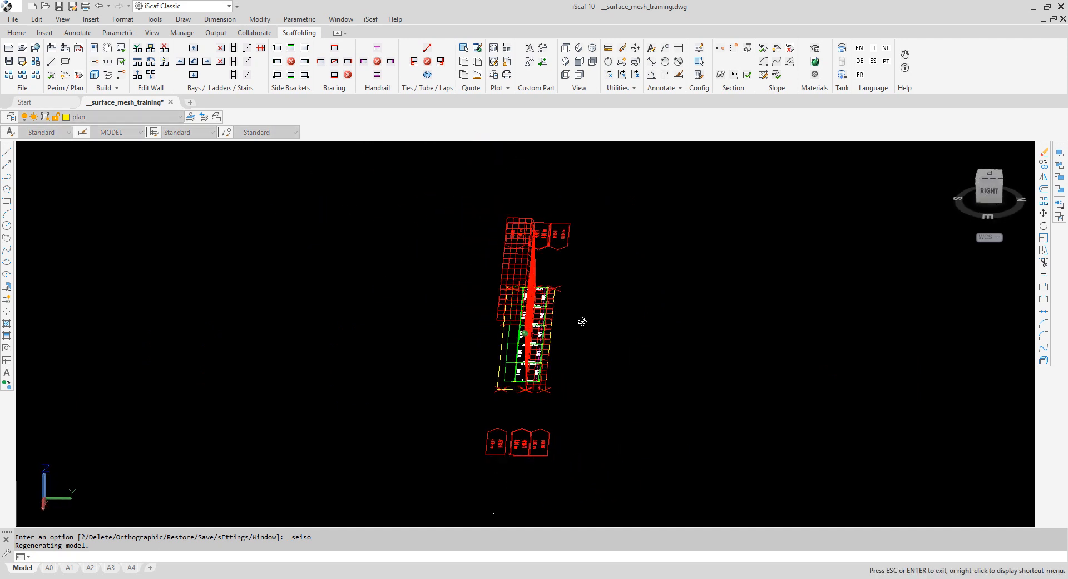
left_click_drag(582, 321, 600, 298)
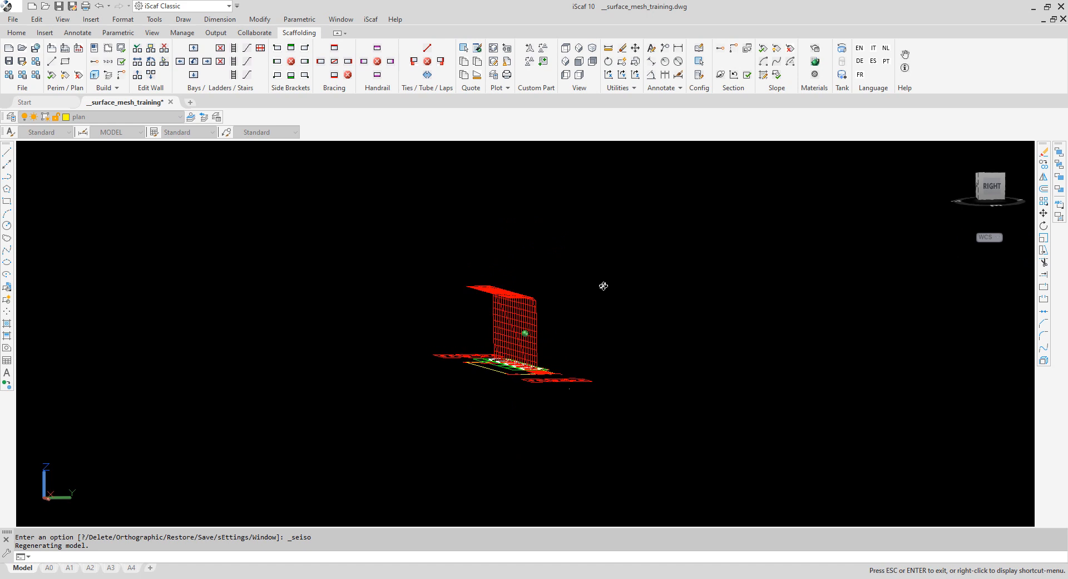
left_click_drag(603, 286, 648, 347)
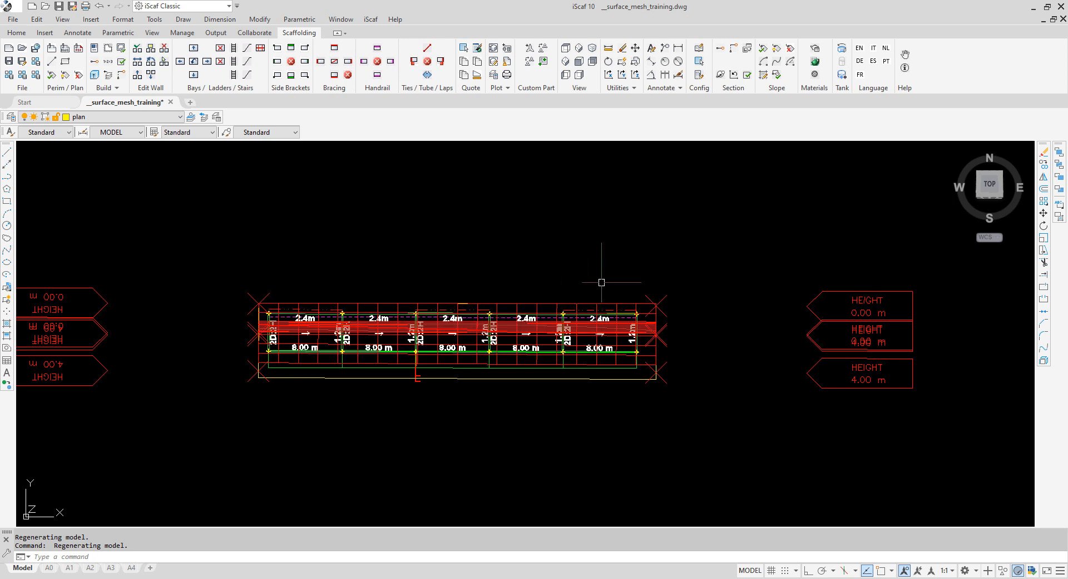
mouse_move(708, 207)
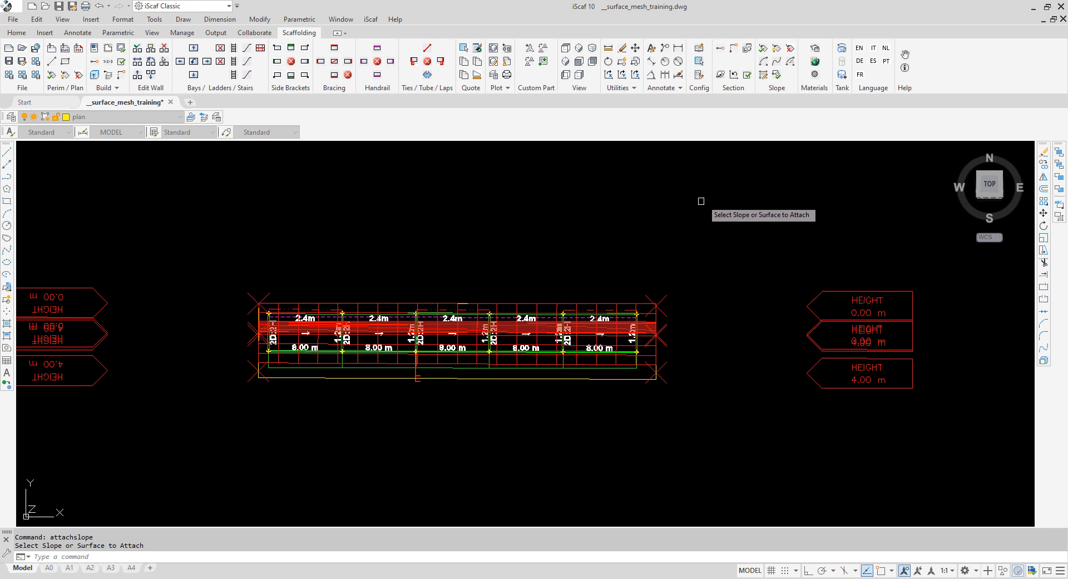
mouse_move(615, 286)
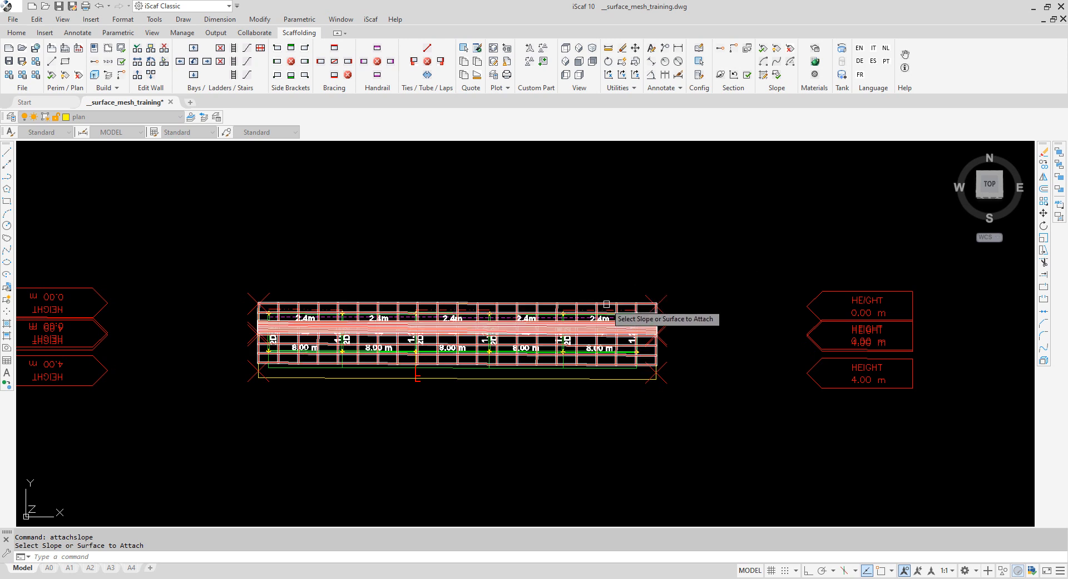
- Pick the surface mesh as the slope to attach to the scaffold bays
left_click(605, 304)
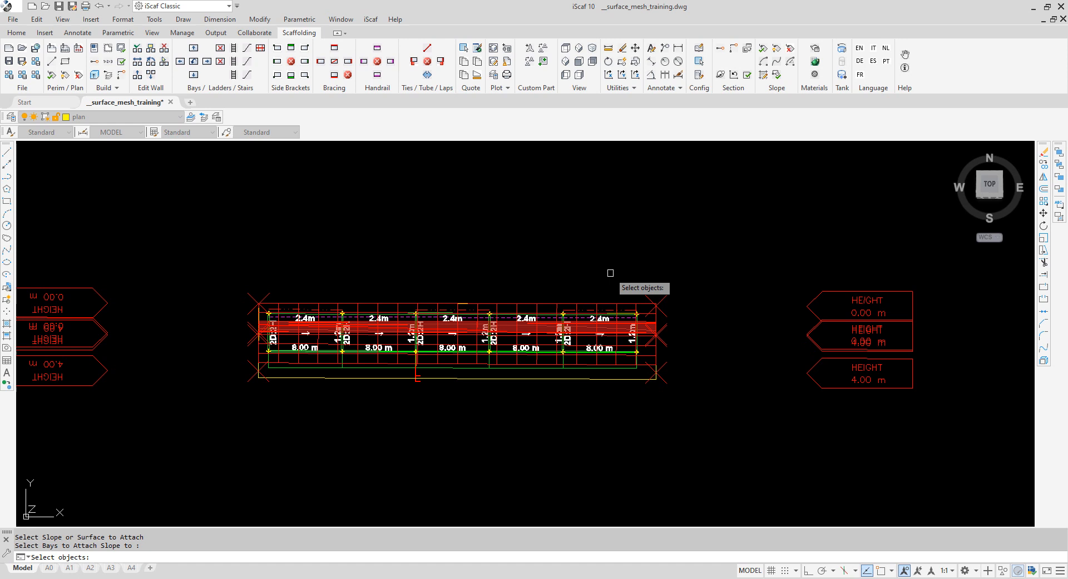
mouse_move(159, 501)
type("build3d")
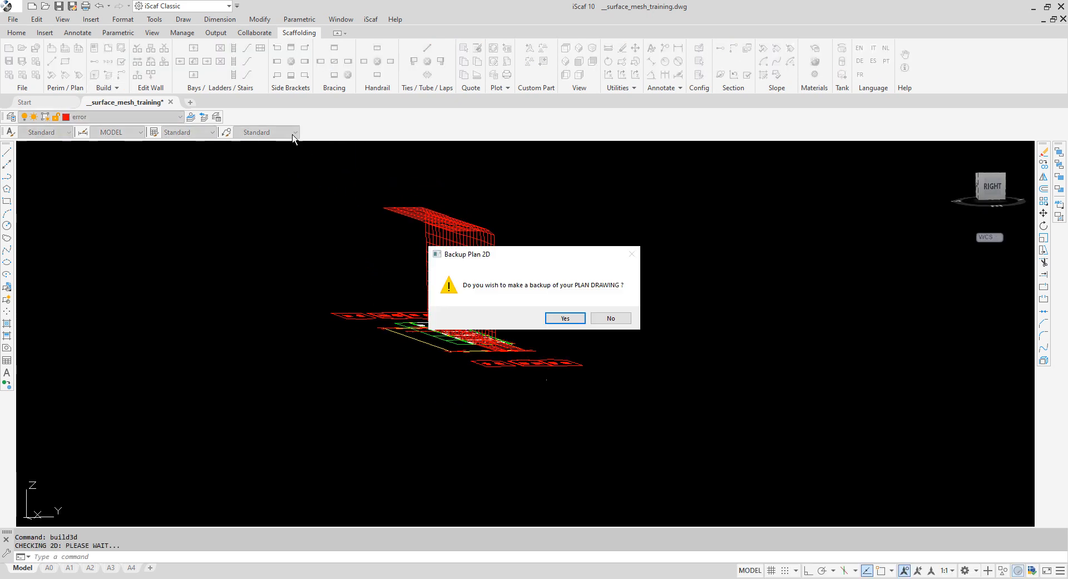
- Answer the Backup Plan 2D prompt so the 3D scaffold builds onto the slope
left_click(564, 317)
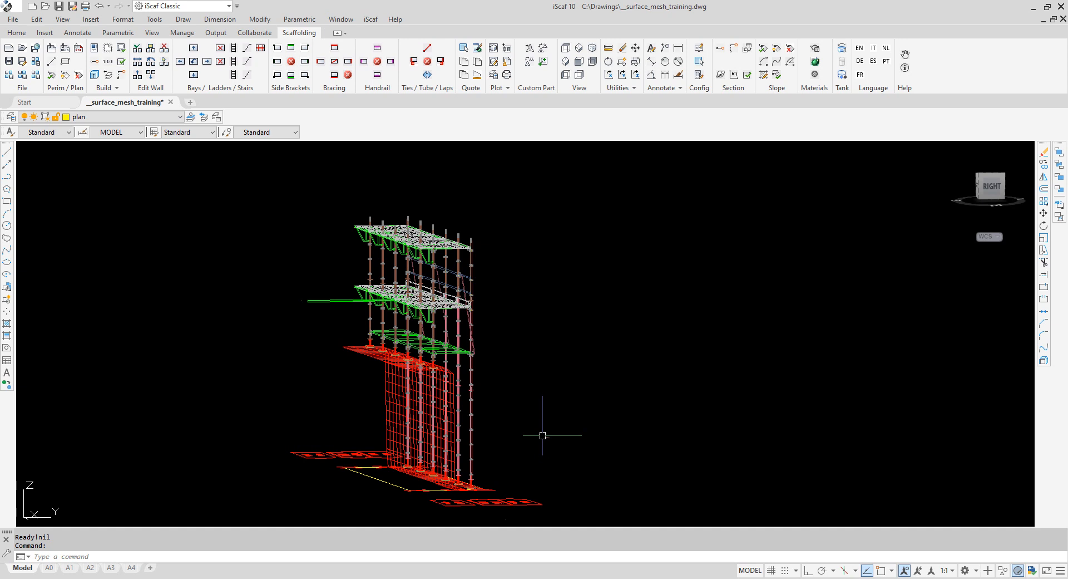
mouse_move(564, 439)
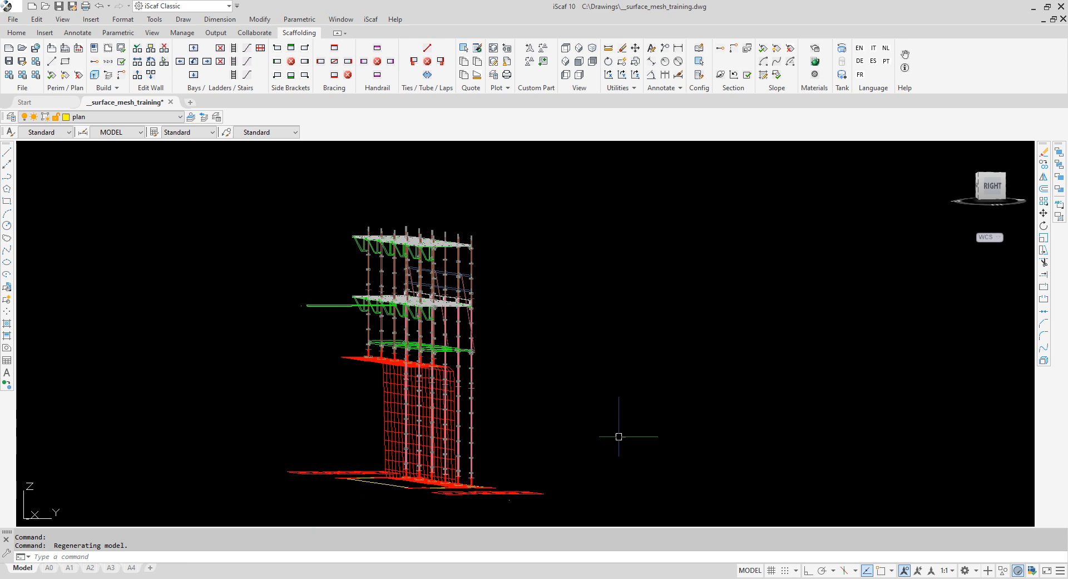
mouse_move(1001, 366)
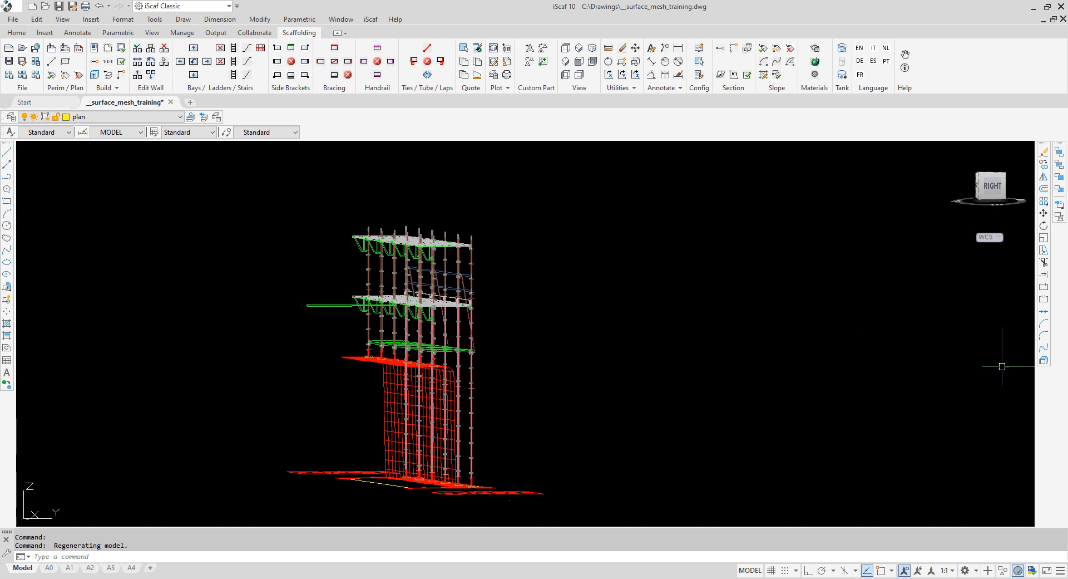